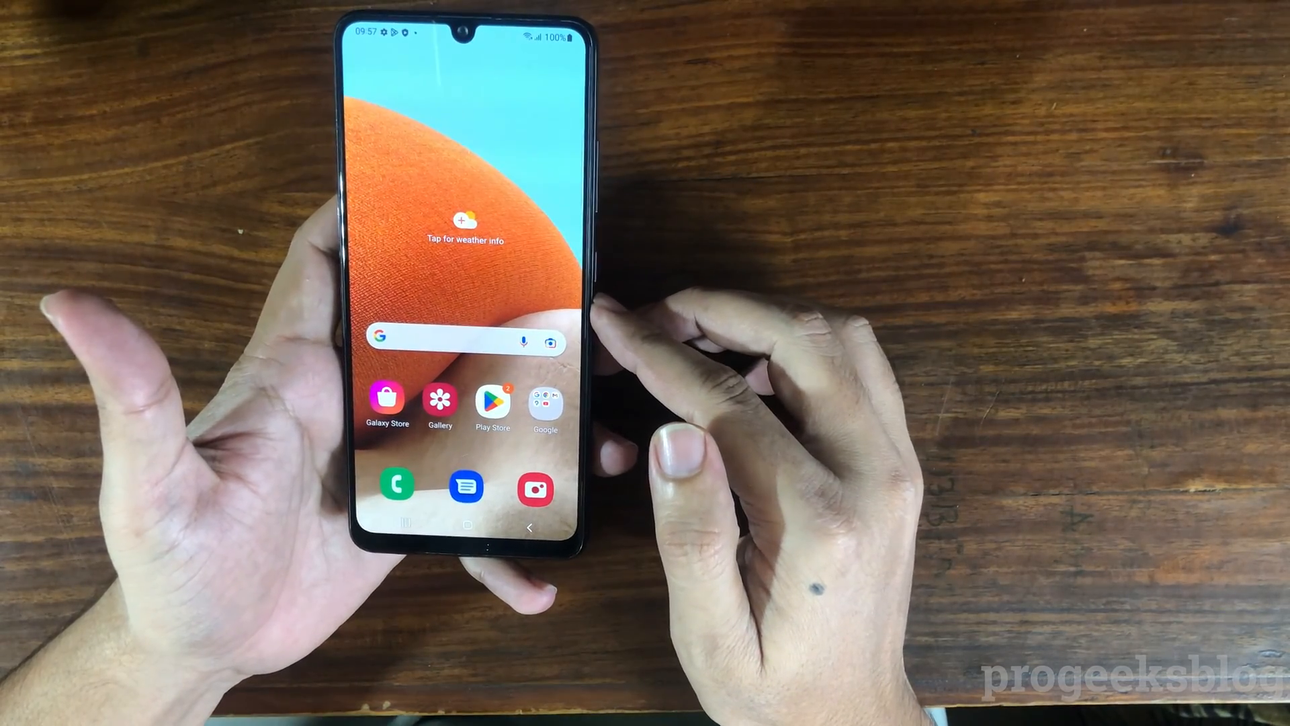
Pull down quick settings to confirm Wi-Fi is on, then open Settings.
left_click_drag(465, 25, 465, 329)
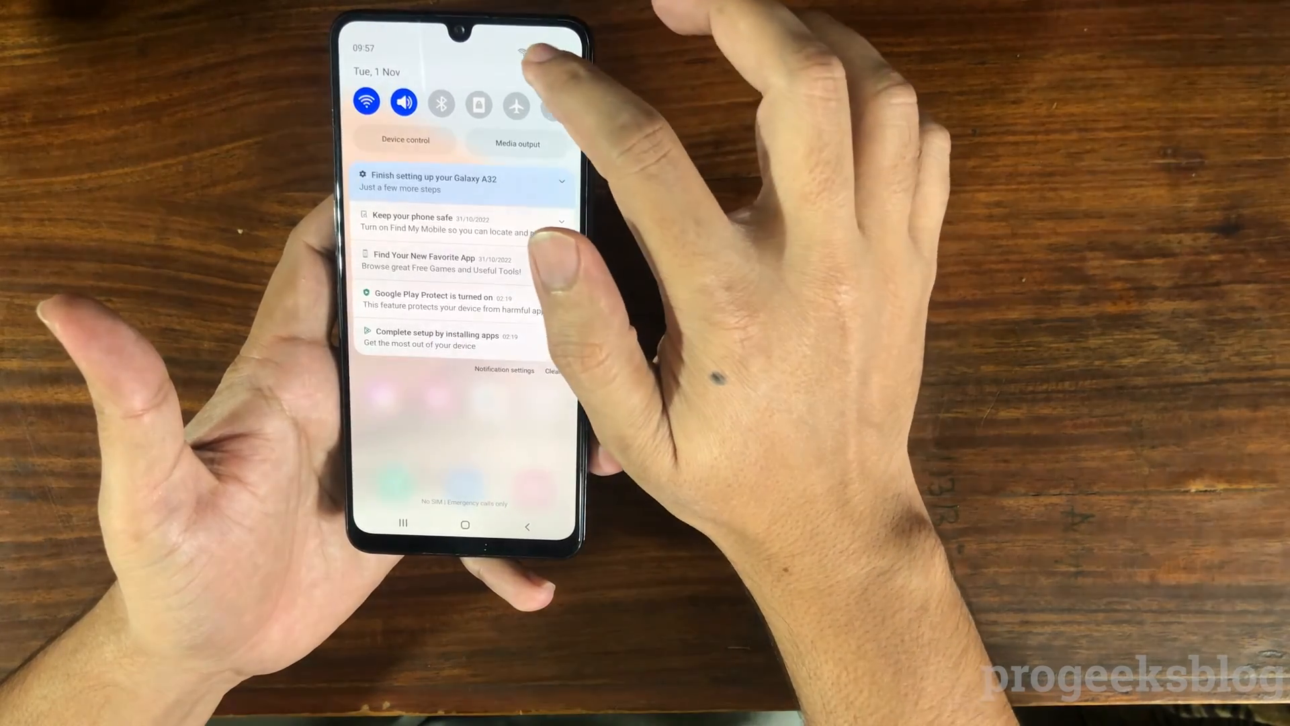
left_click(516, 51)
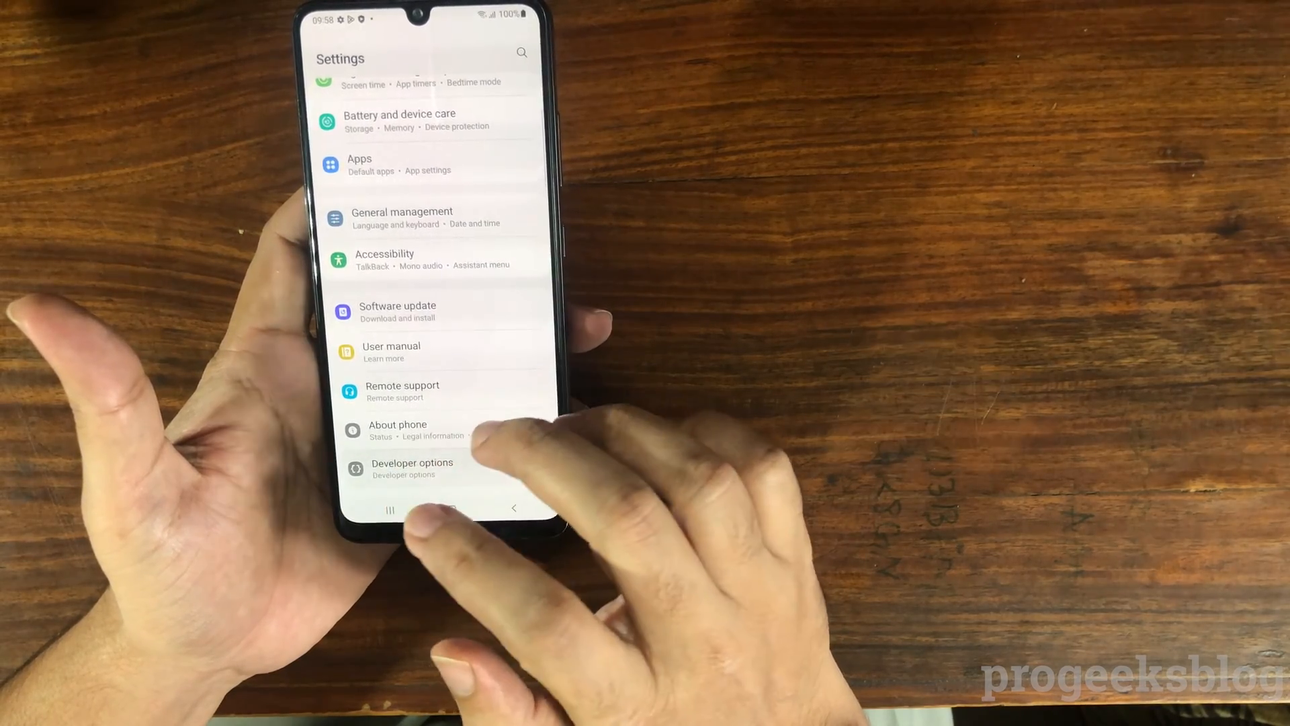
Re-enable developer mode by tapping Build number seven times in About phone, then return.
left_click(411, 468)
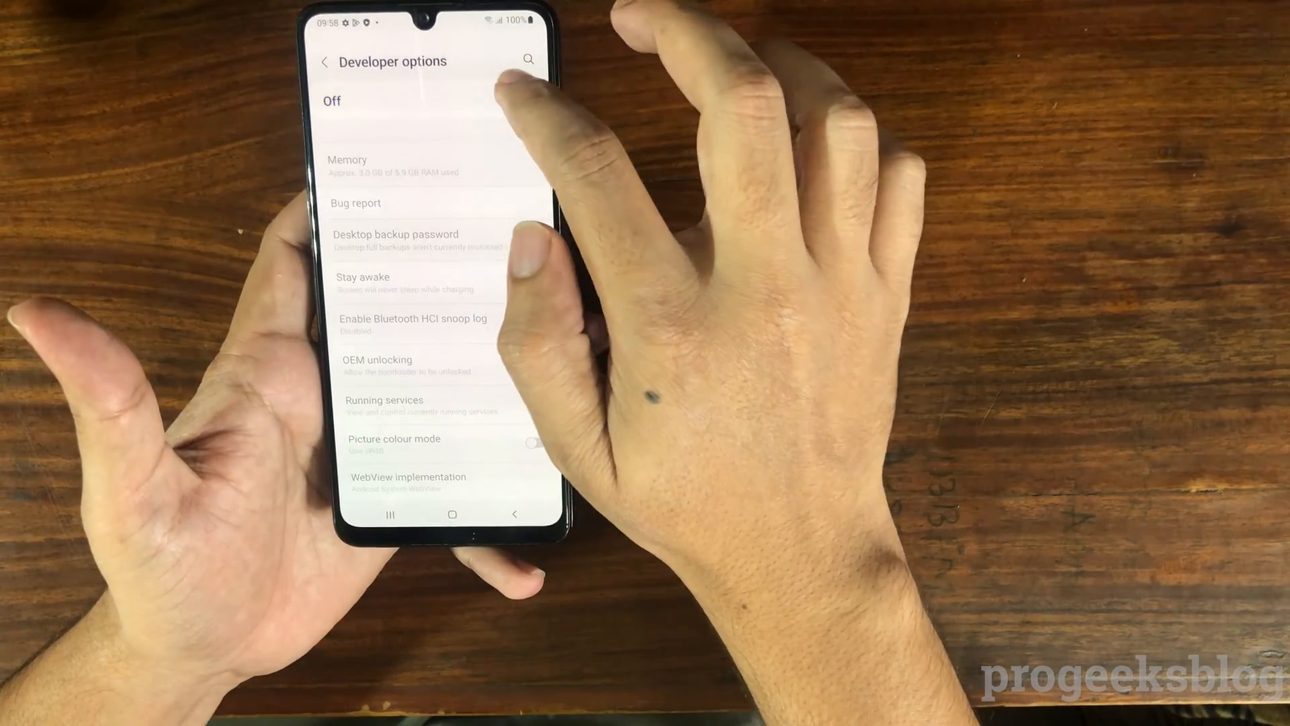
left_click(325, 60)
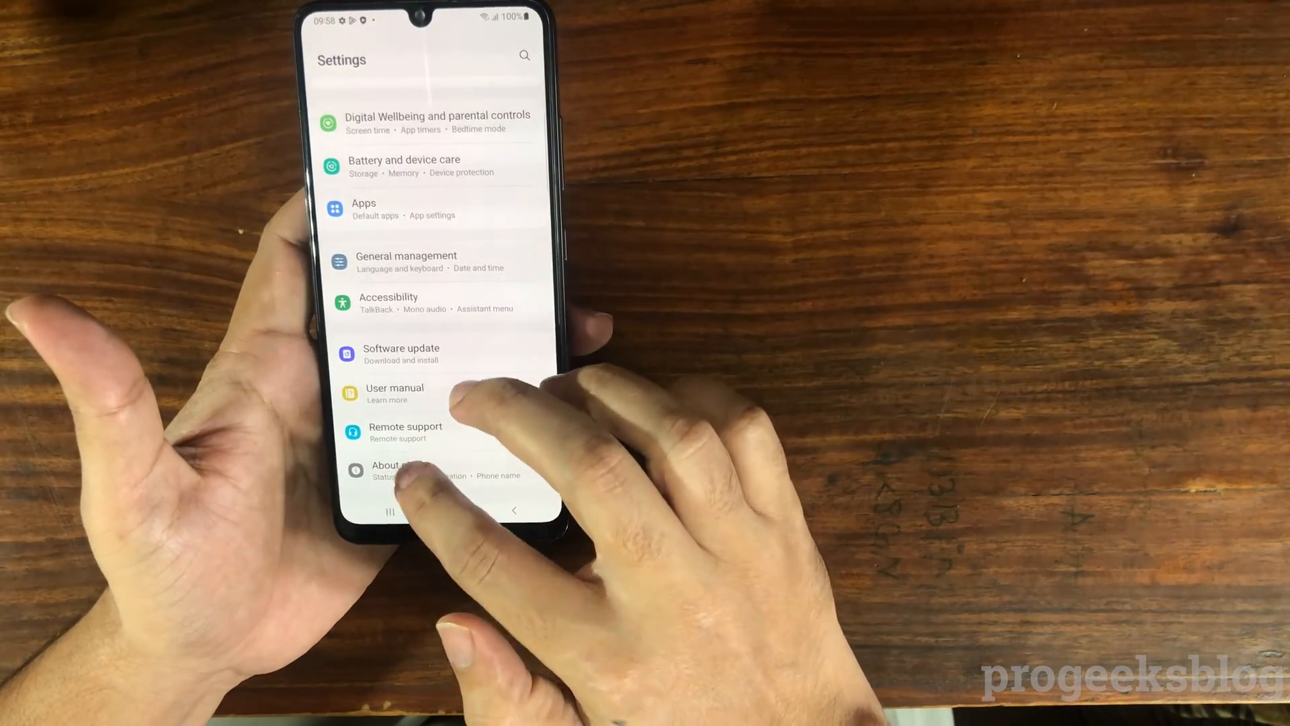
left_click(393, 470)
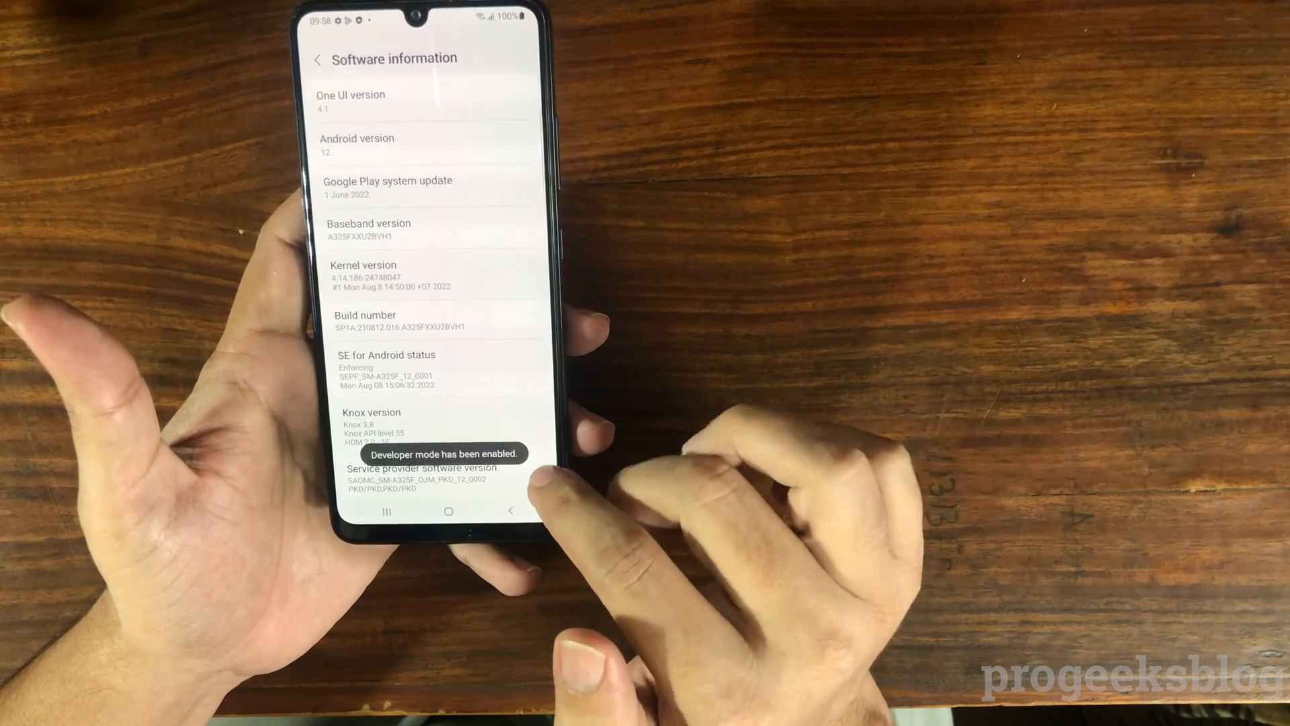
left_click(318, 58)
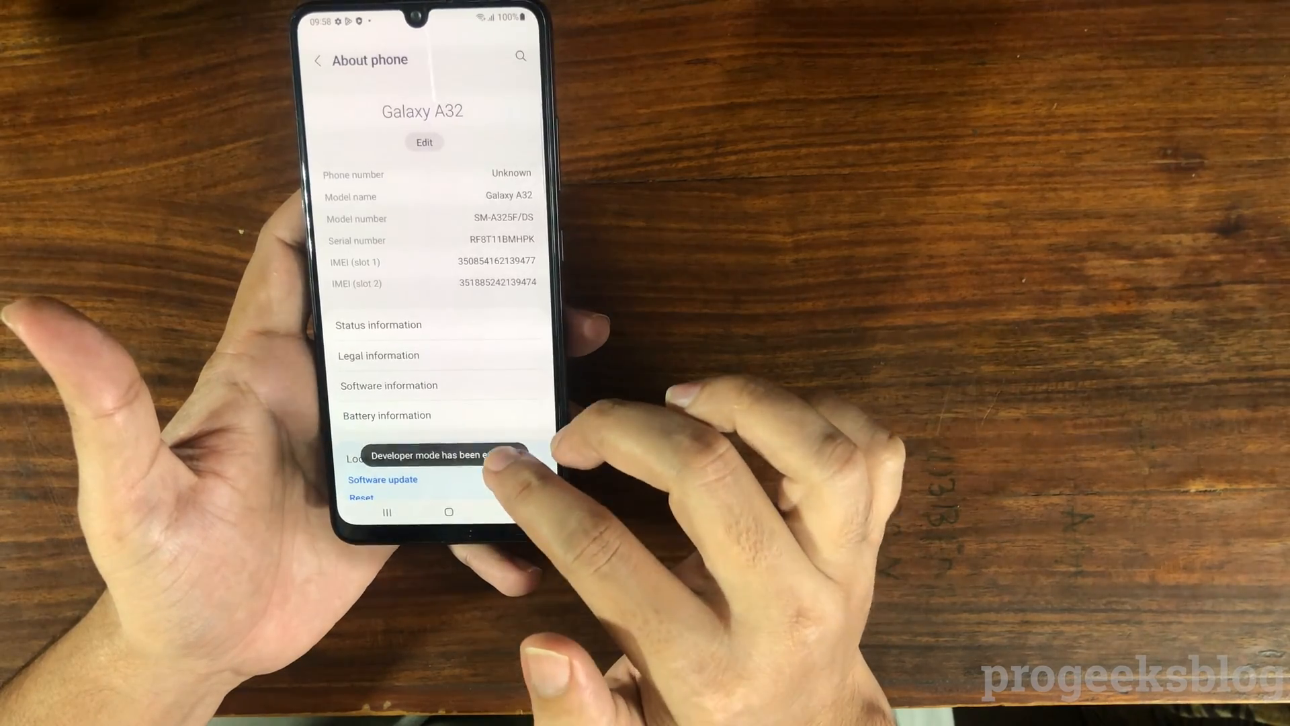
left_click(318, 59)
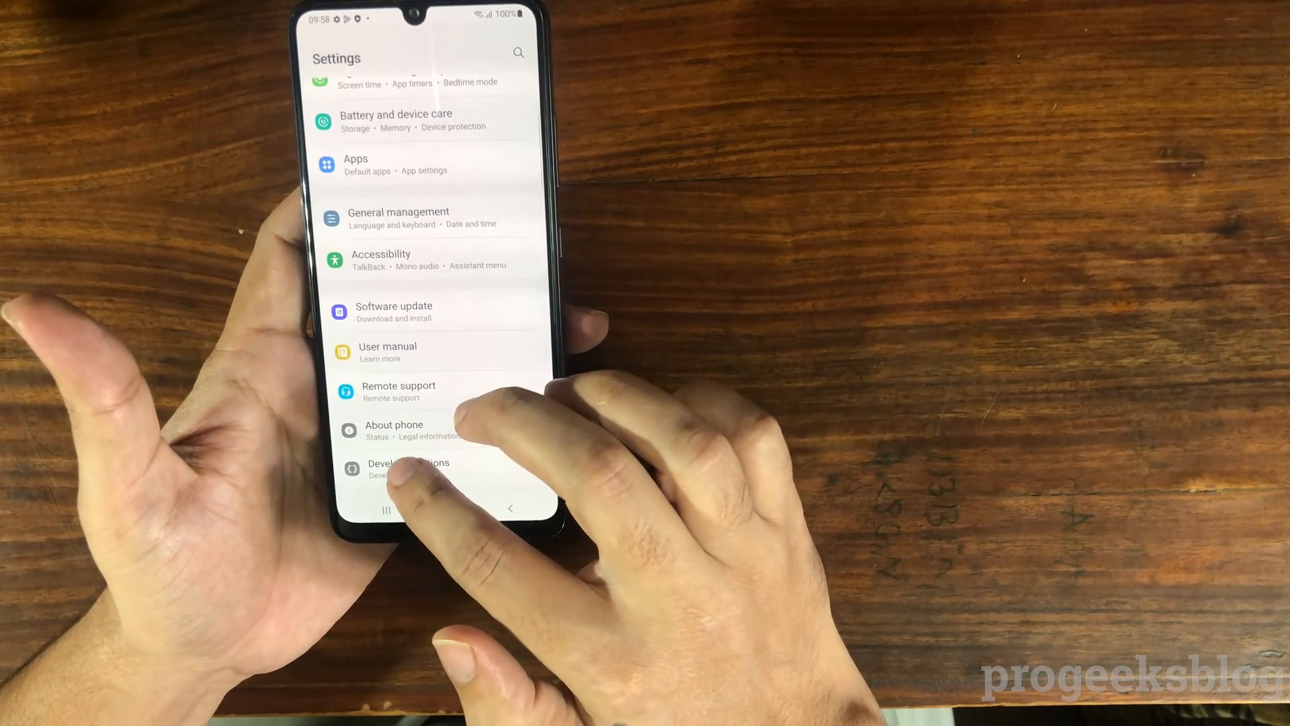
Open Developer options and try the greyed-out OEM unlocking entry twice.
left_click(407, 468)
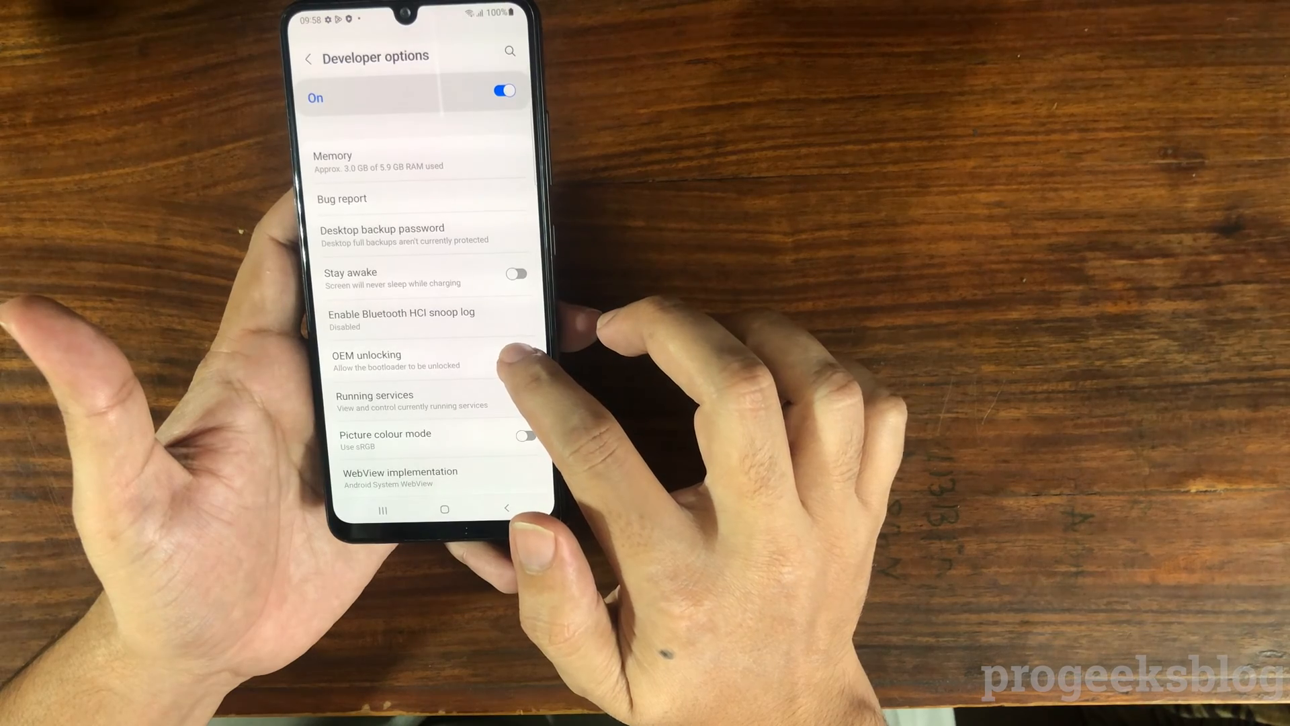
left_click(517, 354)
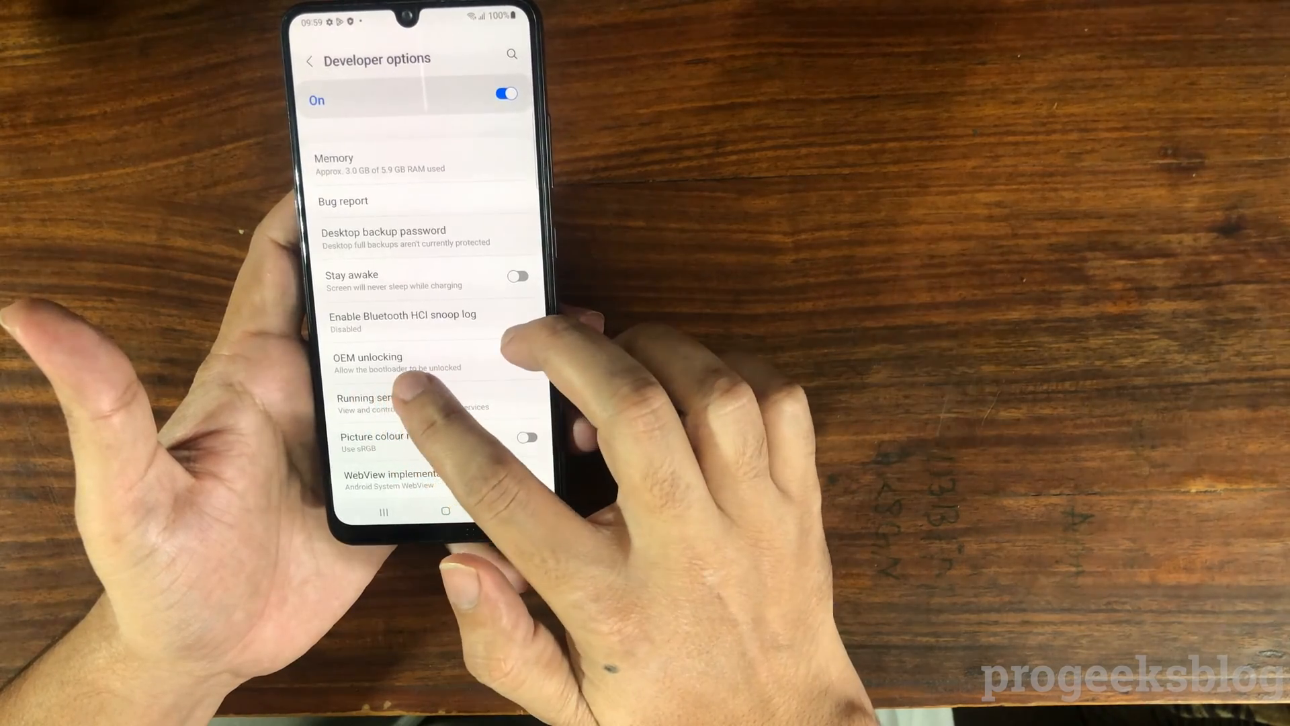
left_click(519, 357)
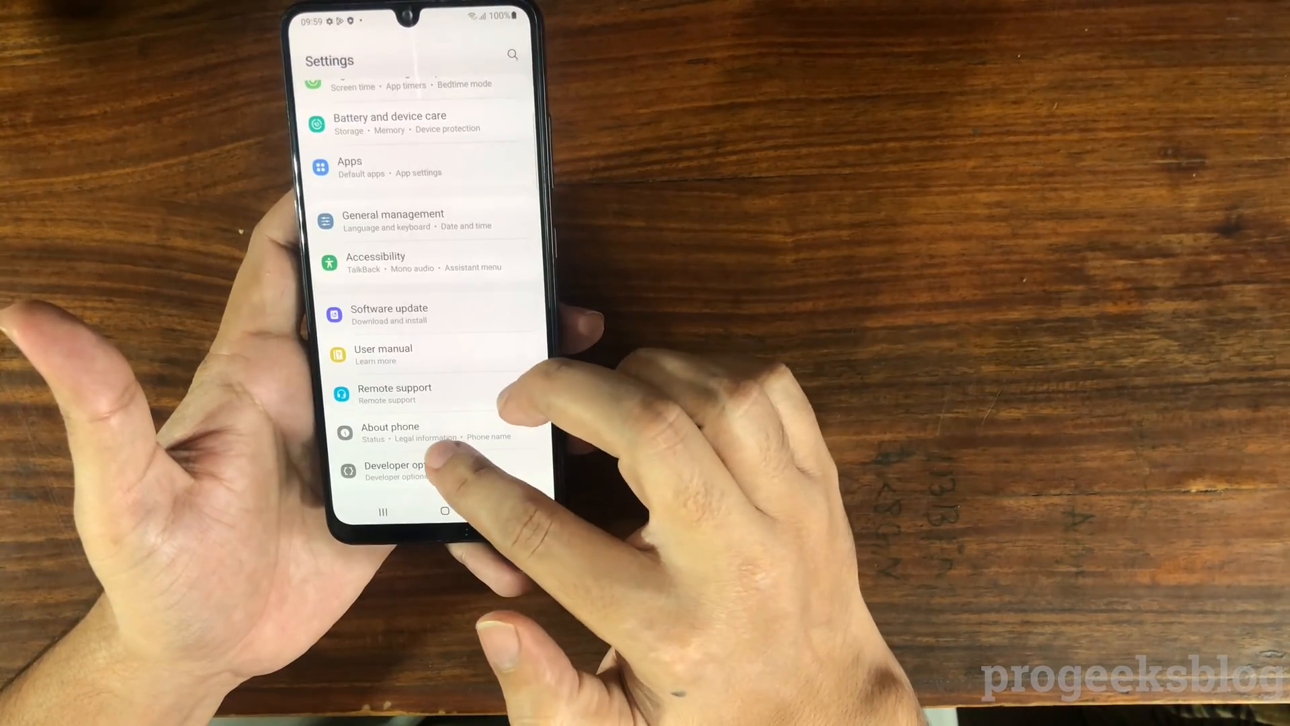
Open Software update and check for updates with Download and install.
left_click(390, 426)
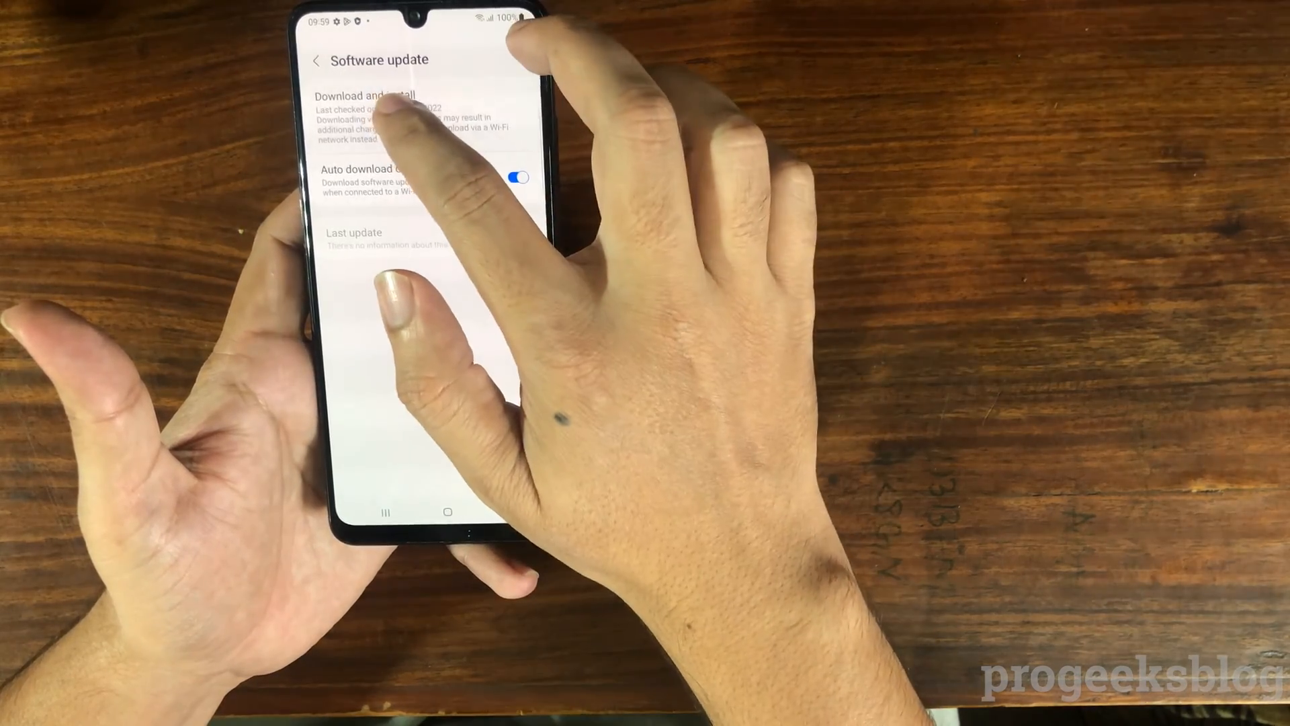
left_click(364, 95)
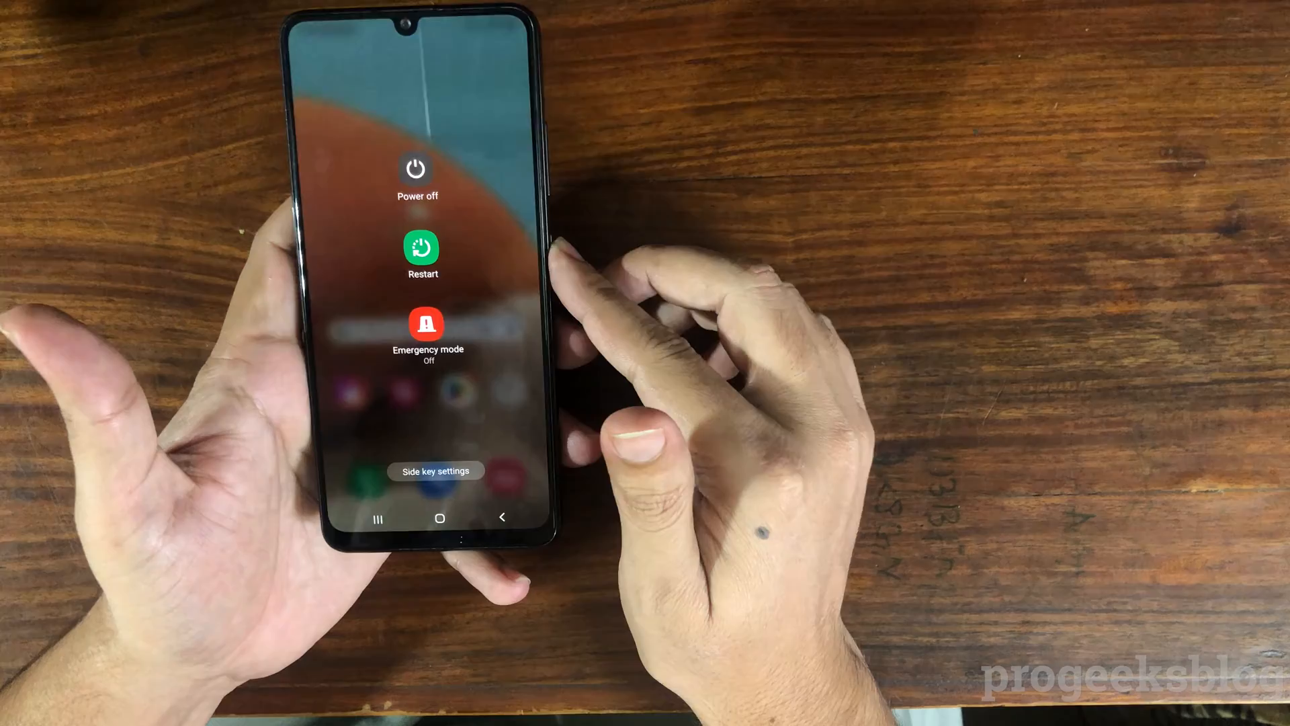
Choose Power off from the power menu to shut the phone down.
left_click(422, 250)
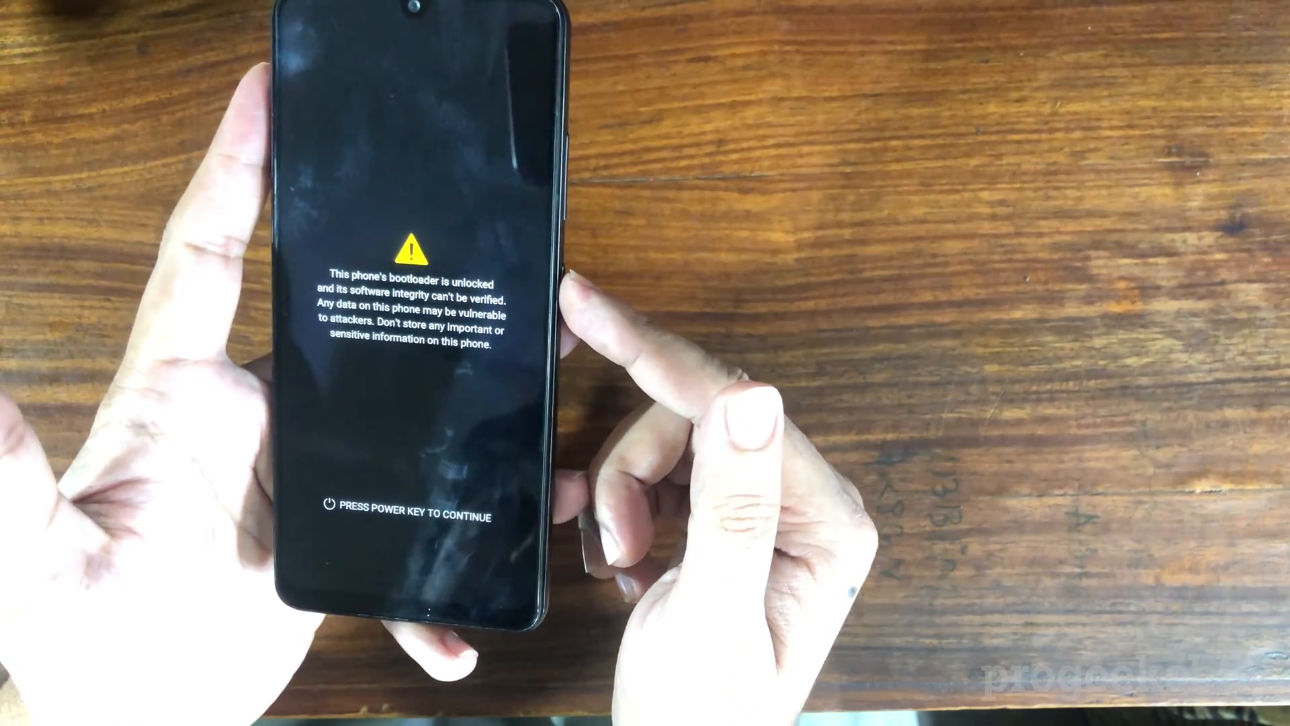
Press Power to continue past the unlocked-bootloader warning and let data erase.
key("power")
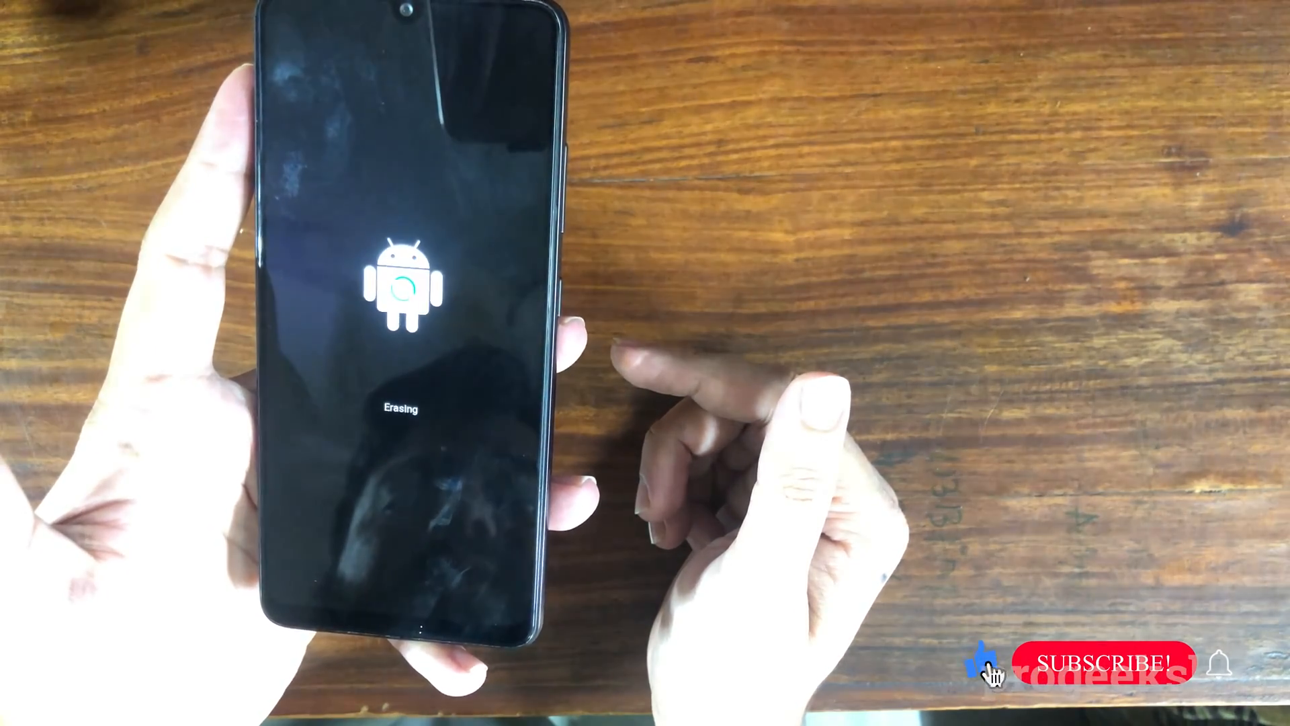
left_click(1103, 663)
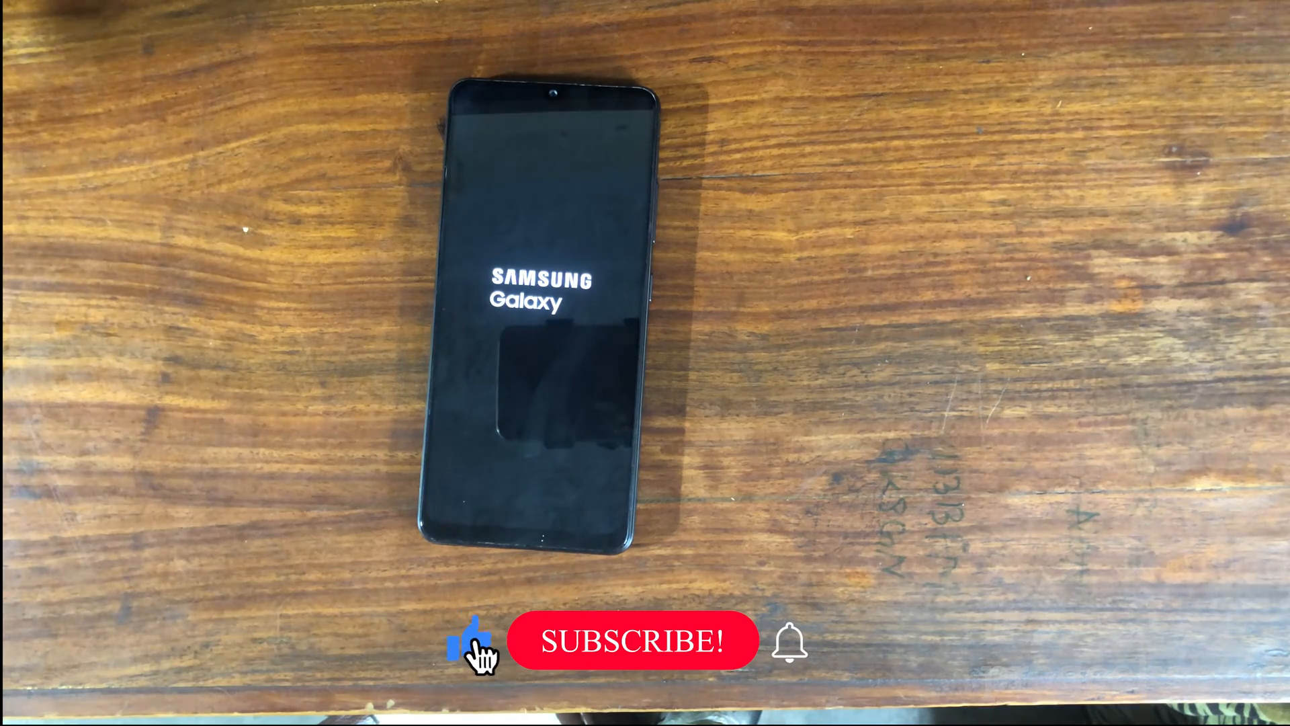
Wait through the Samsung Galaxy boot logo until the Welcome setup screen appears.
left_click(634, 640)
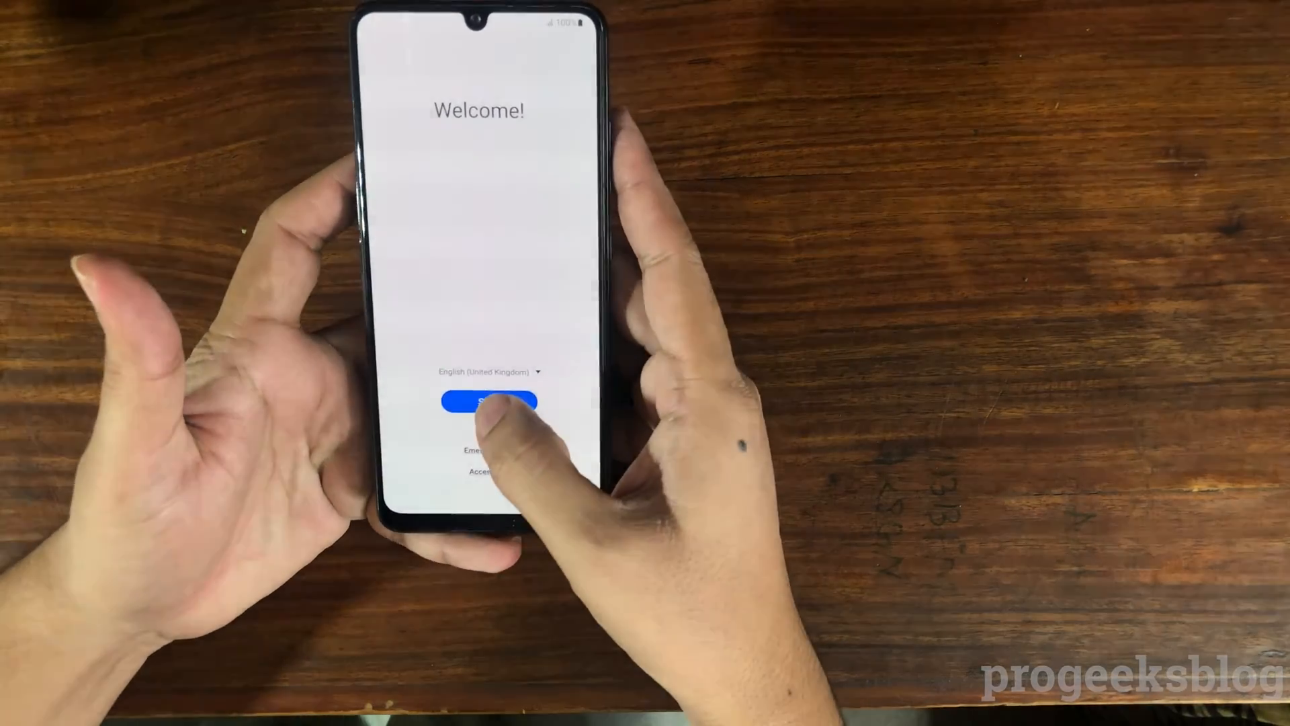
Start setup, accept the End User Licence Agreement and Privacy Policy, and agree to permissions.
left_click(487, 401)
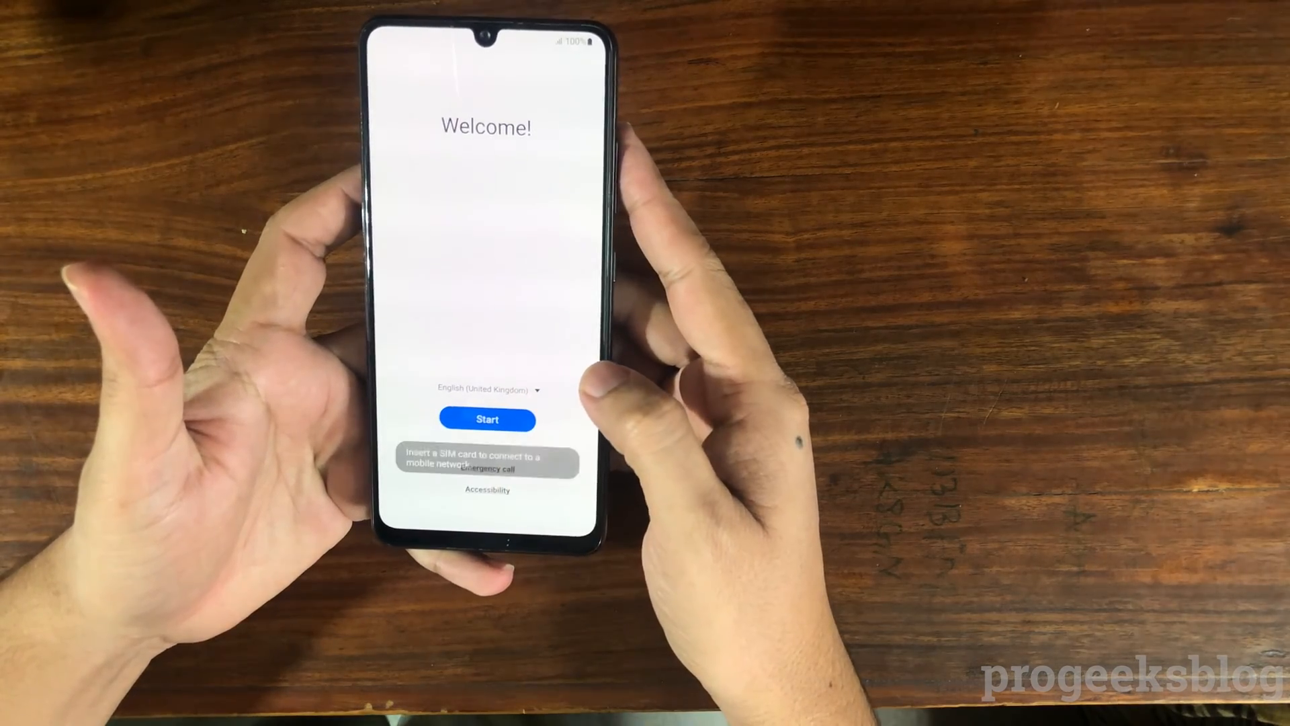
left_click(486, 420)
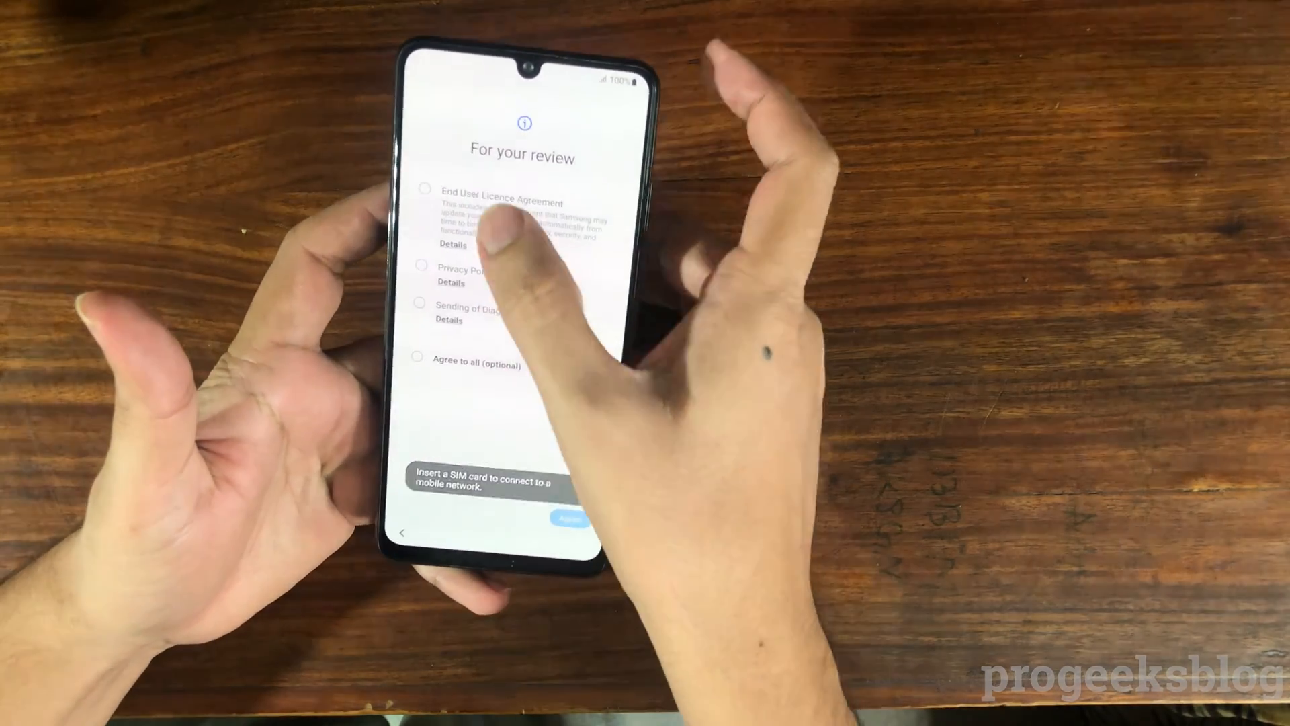
left_click(426, 187)
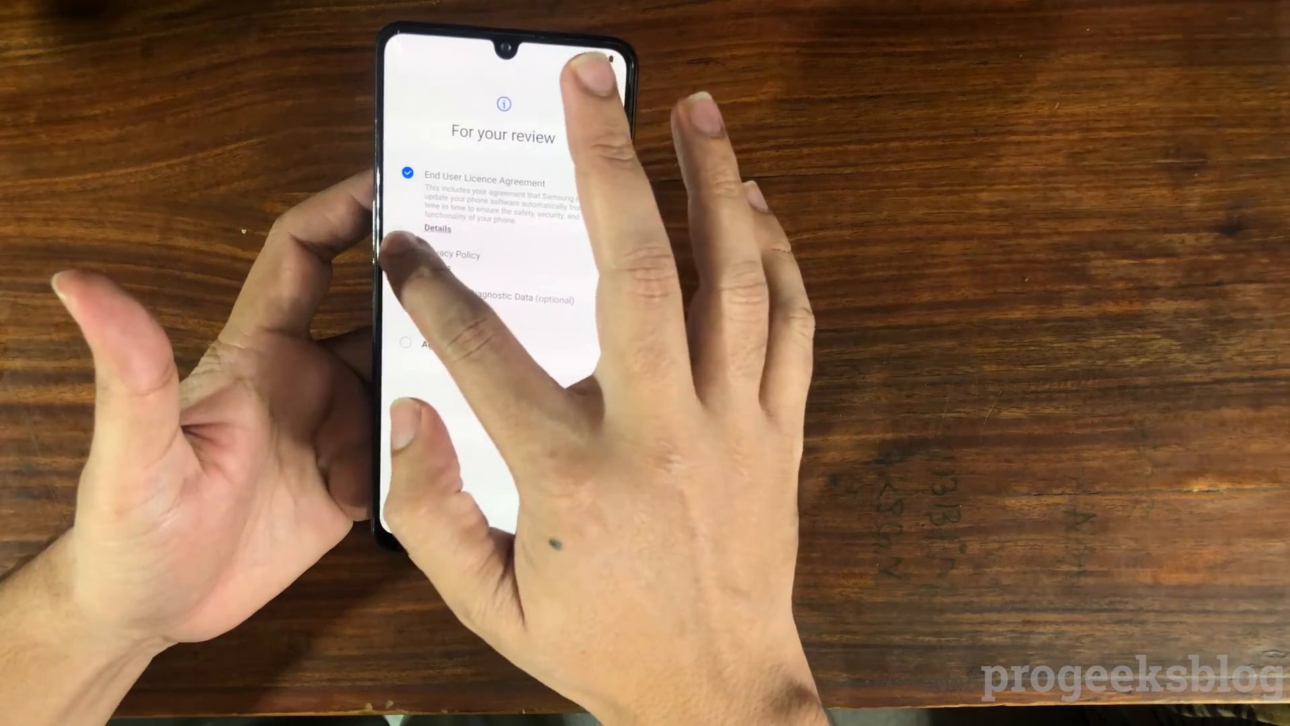
left_click(404, 253)
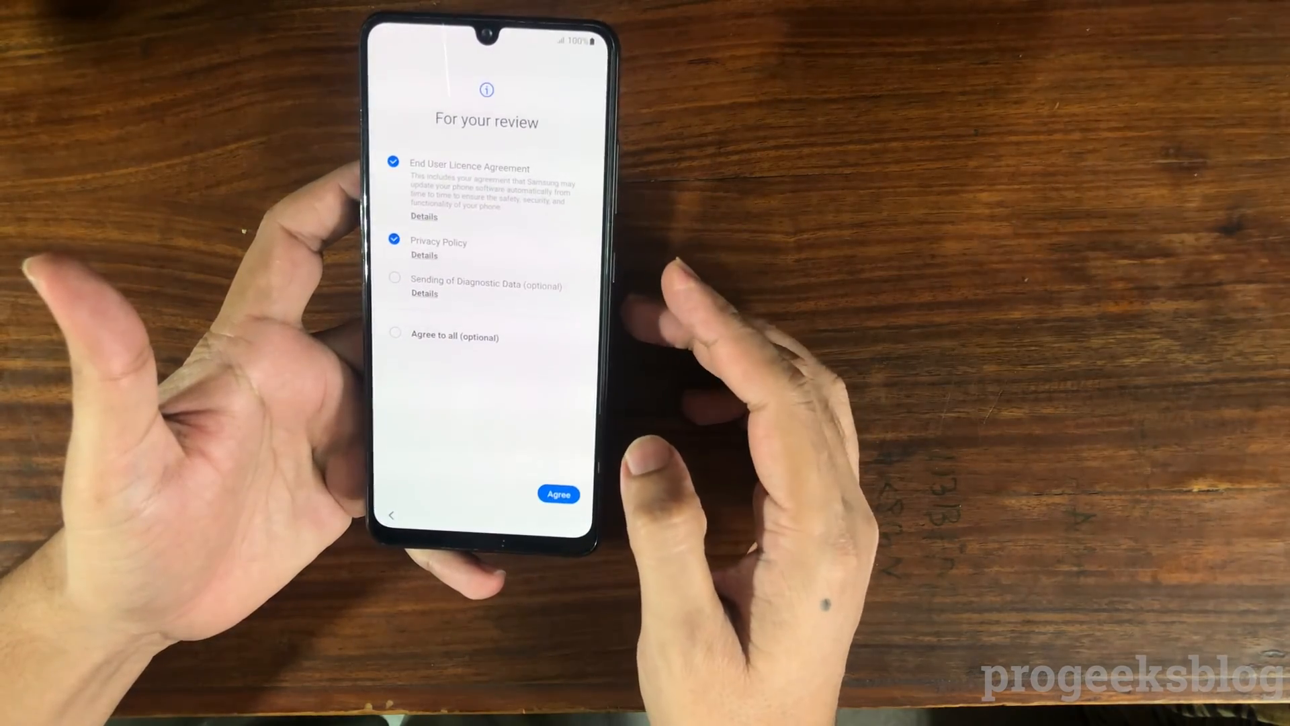
left_click(558, 494)
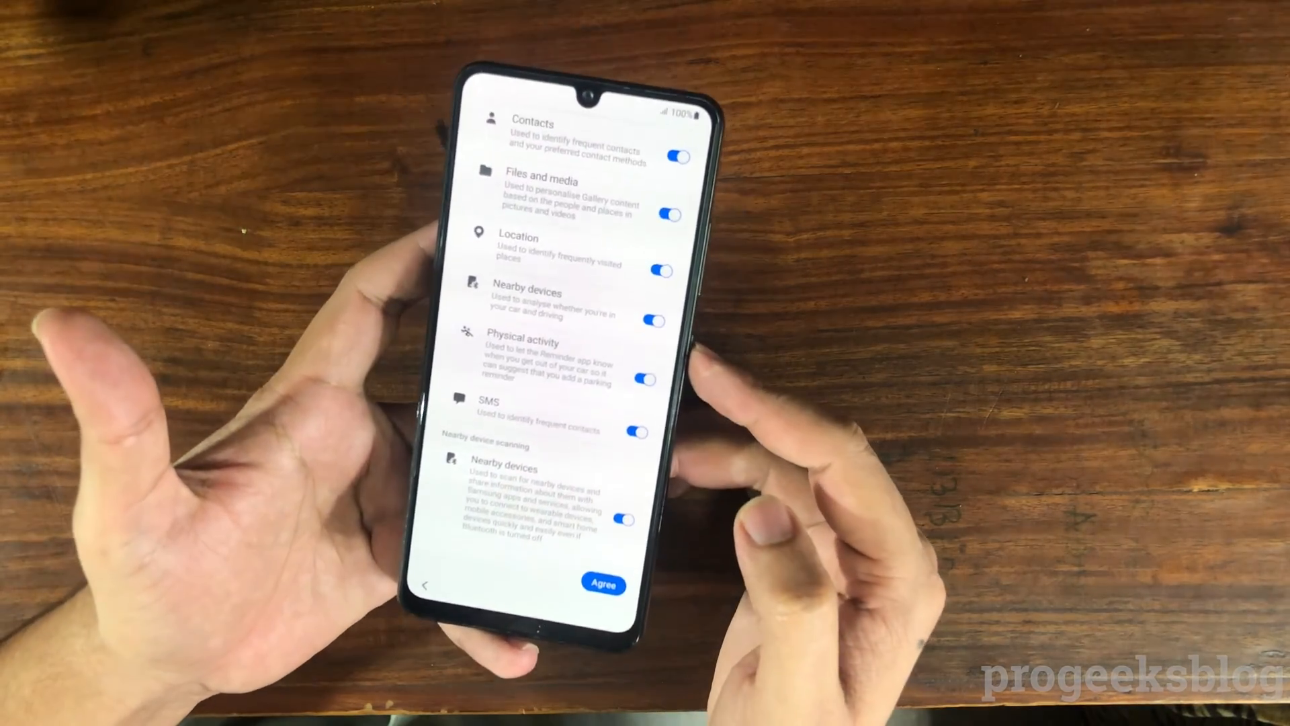
left_click(604, 584)
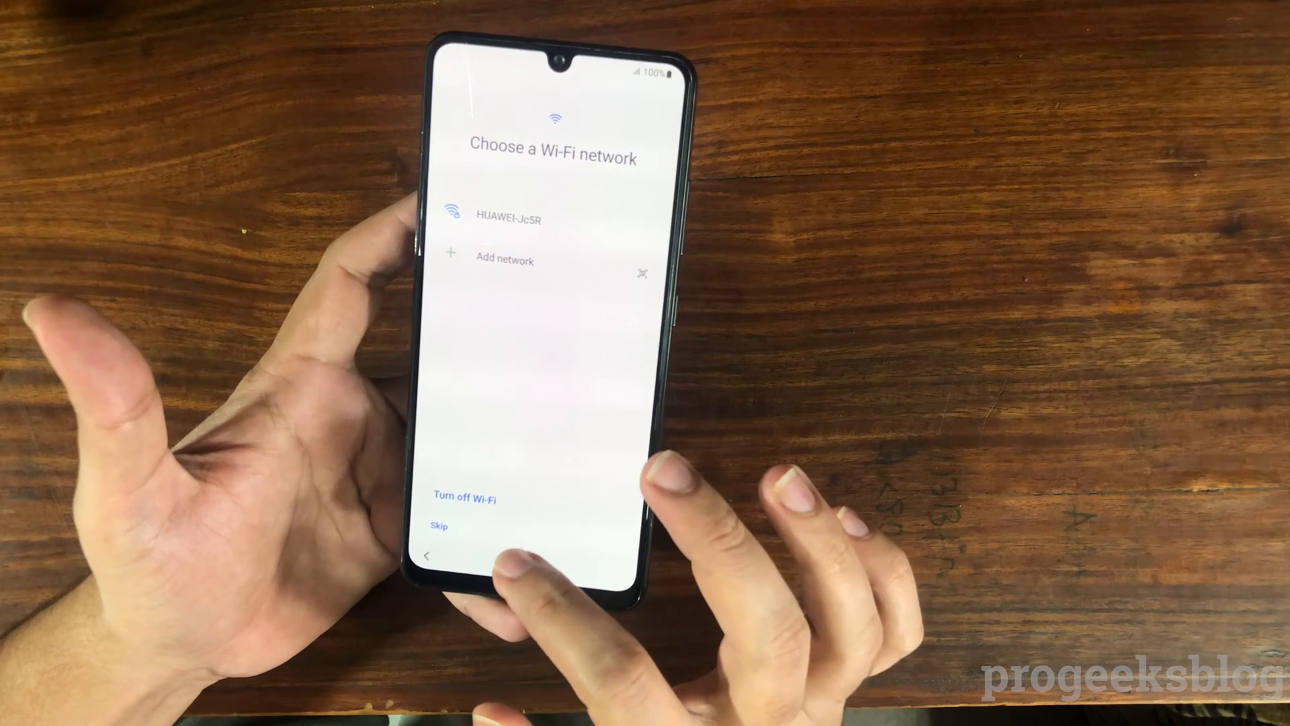
Skip Wi-Fi, don't copy apps and data, keep the date and time, and skip screen lock.
left_click(439, 526)
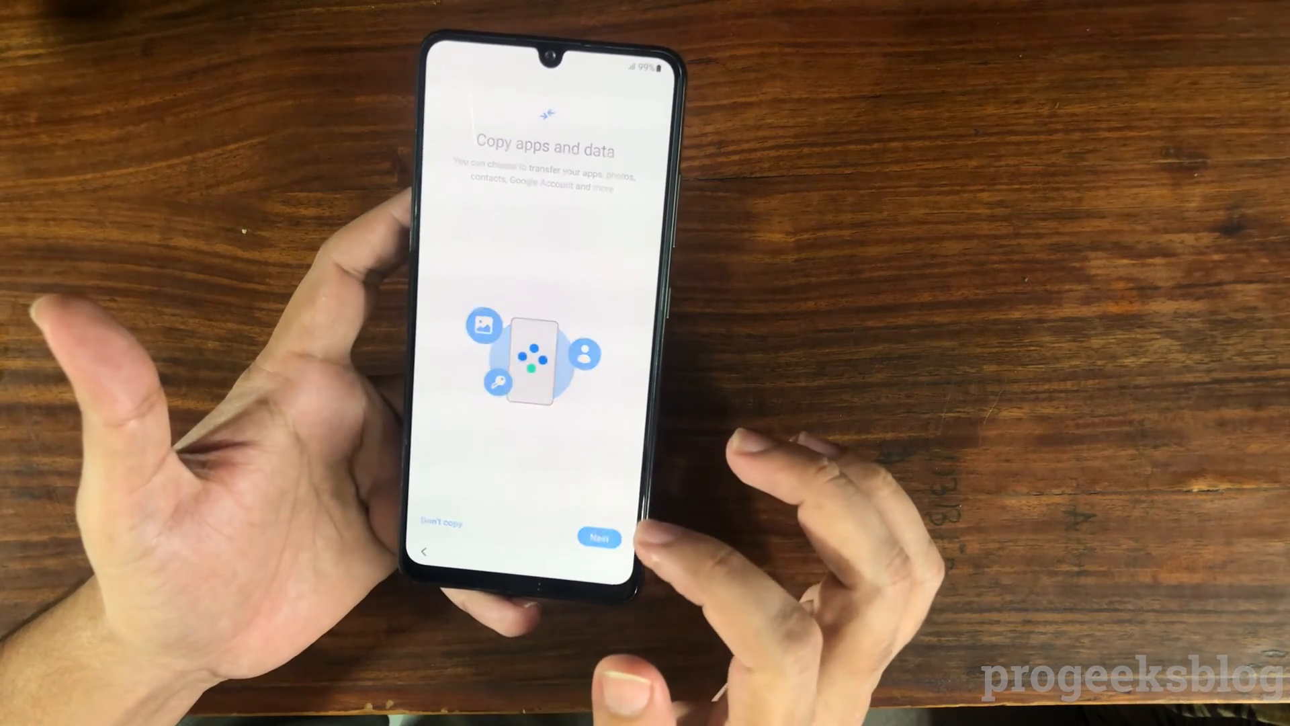
left_click(598, 538)
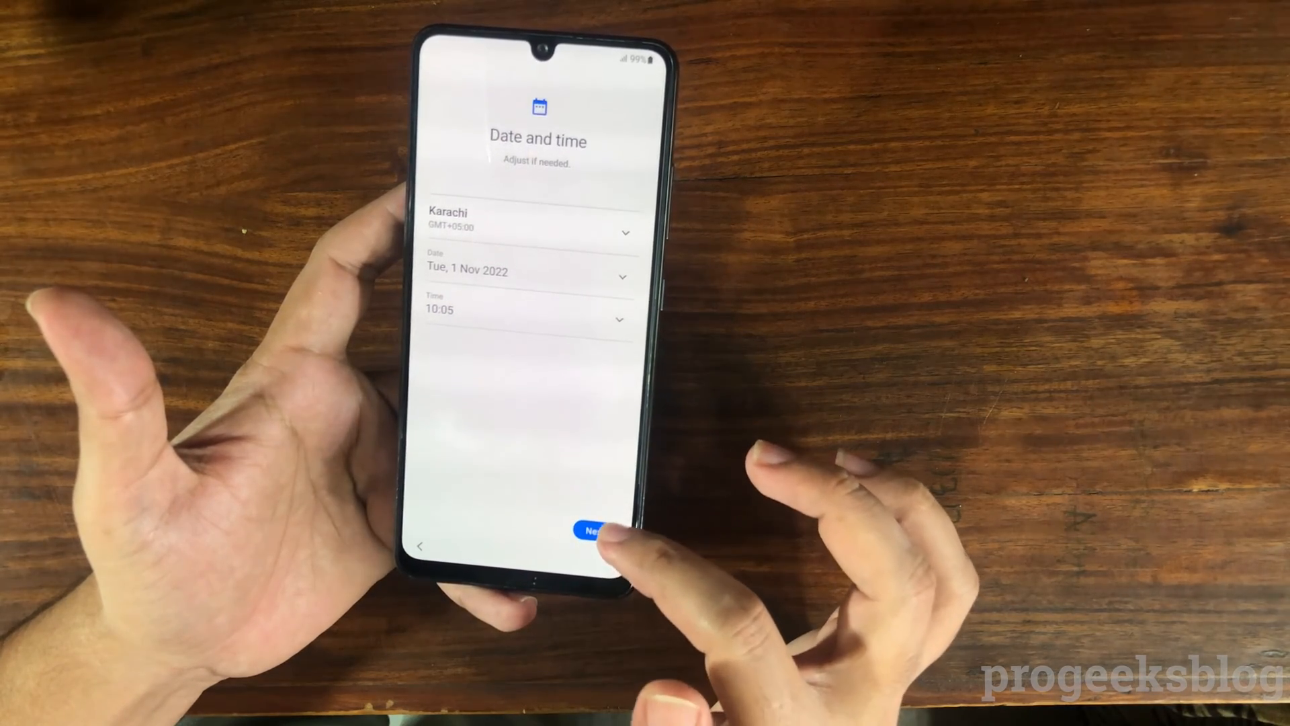
left_click(595, 531)
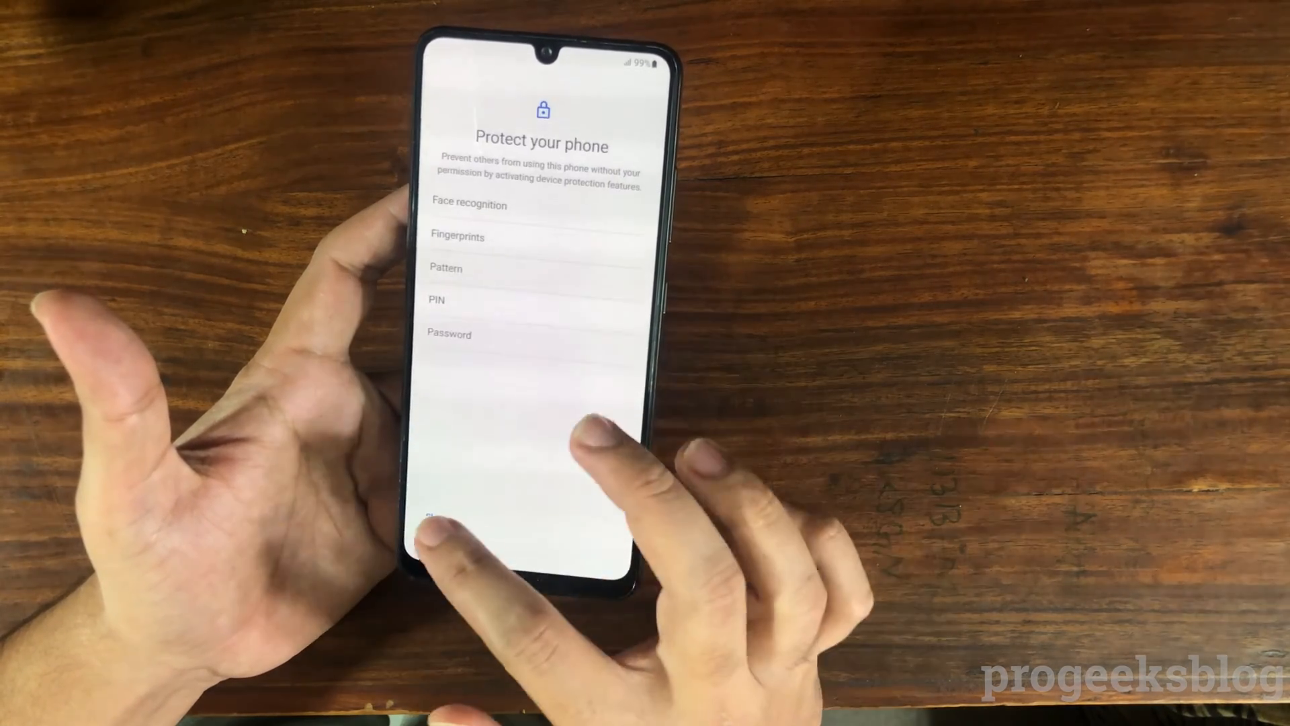
left_click(439, 531)
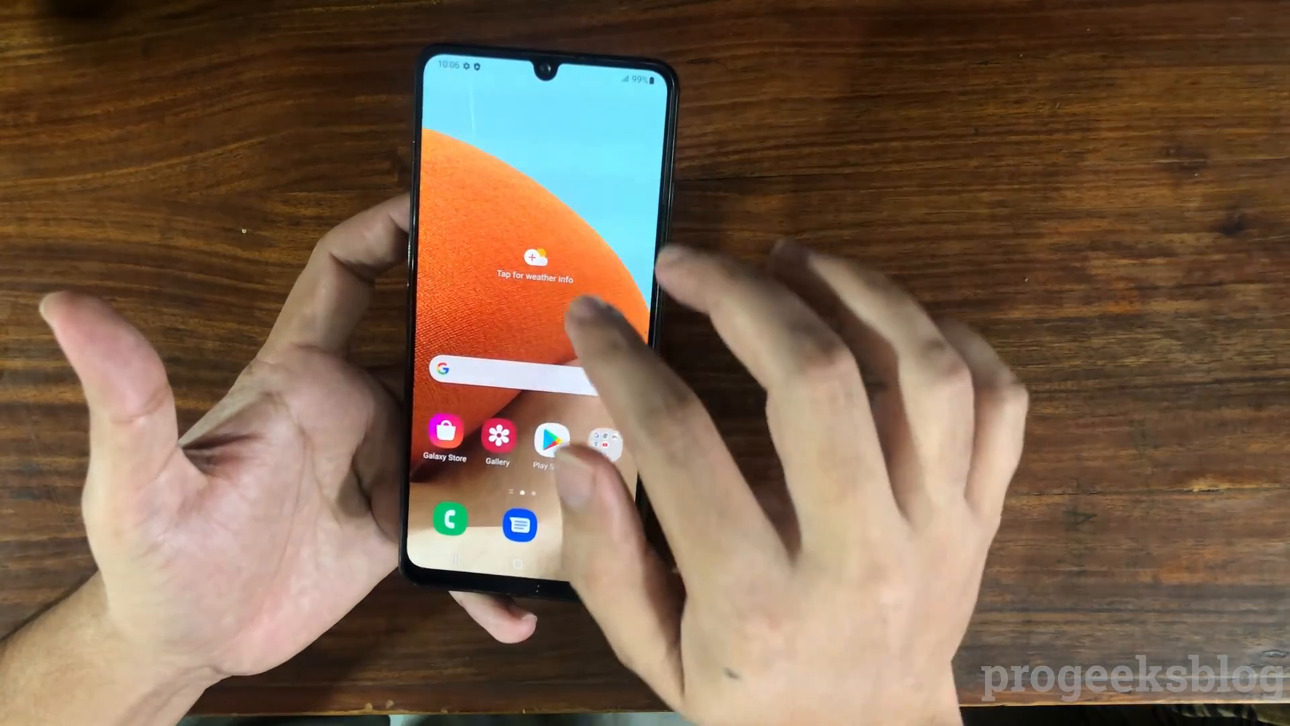
Join the HUAWEI-Jc5R Wi-Fi network from quick settings, entering its password.
left_click_drag(535, 99, 535, 370)
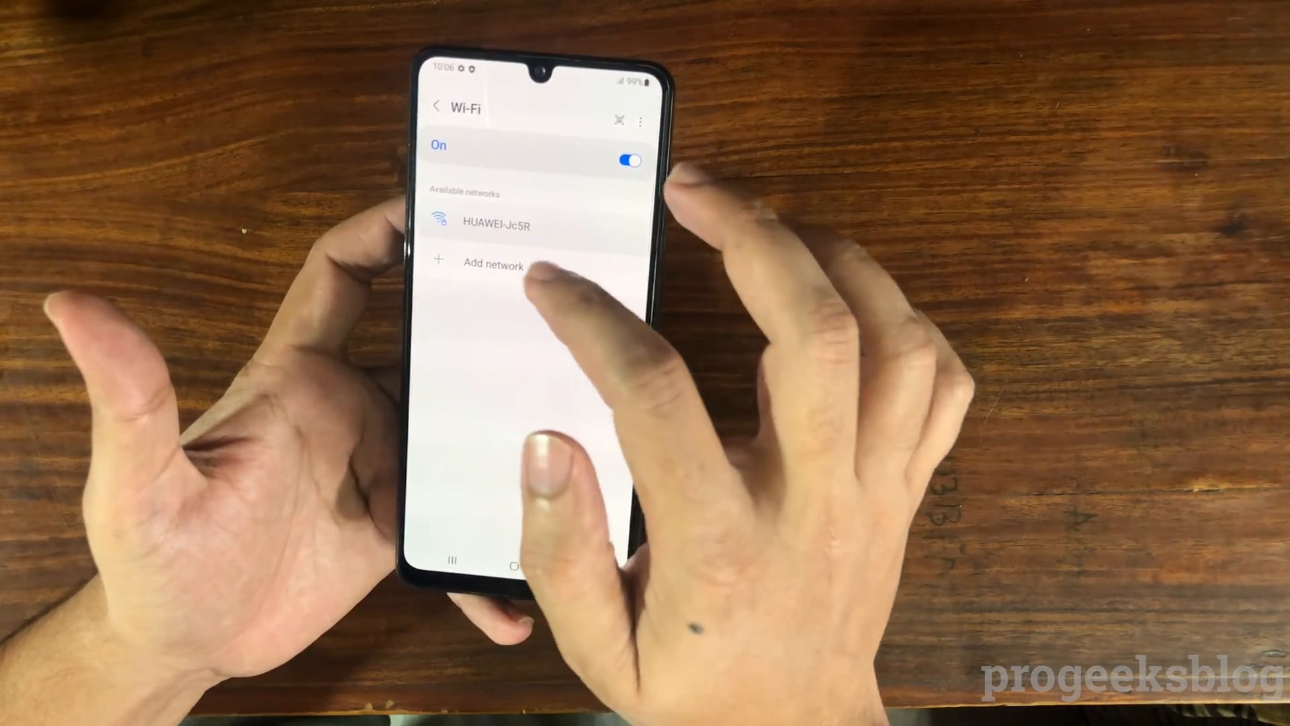
left_click(496, 226)
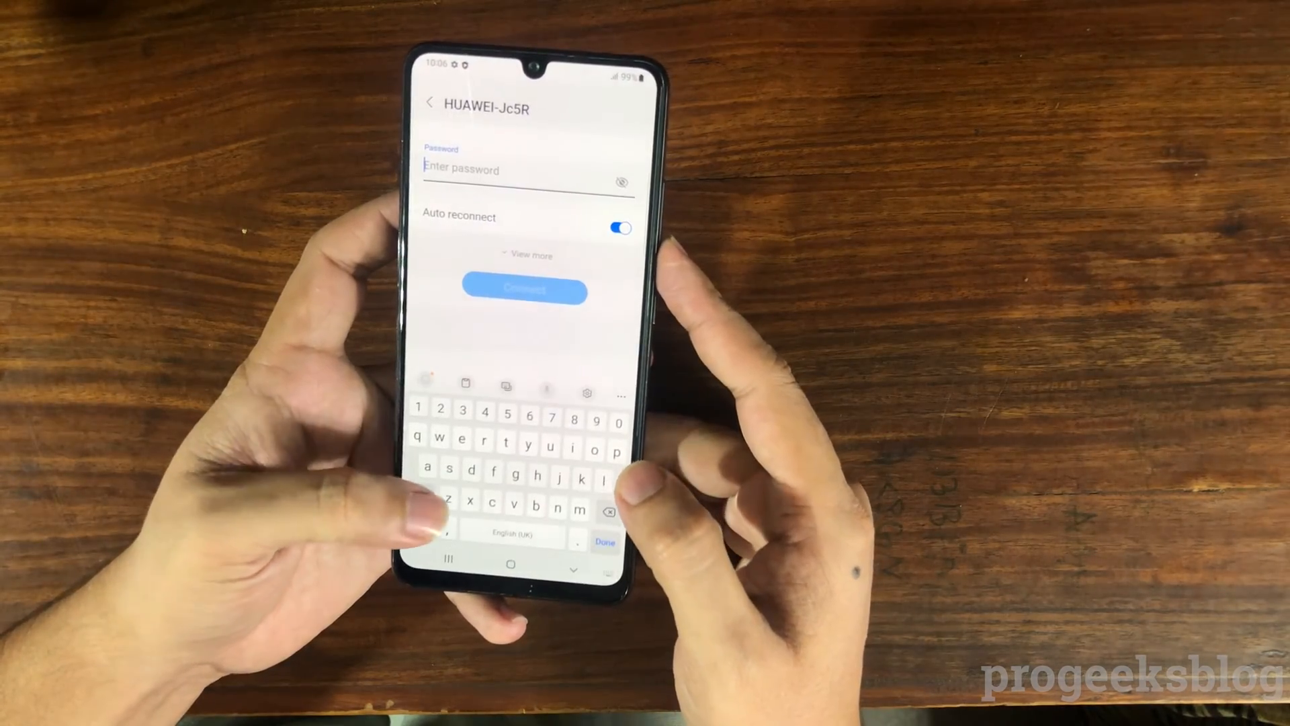
type("m")
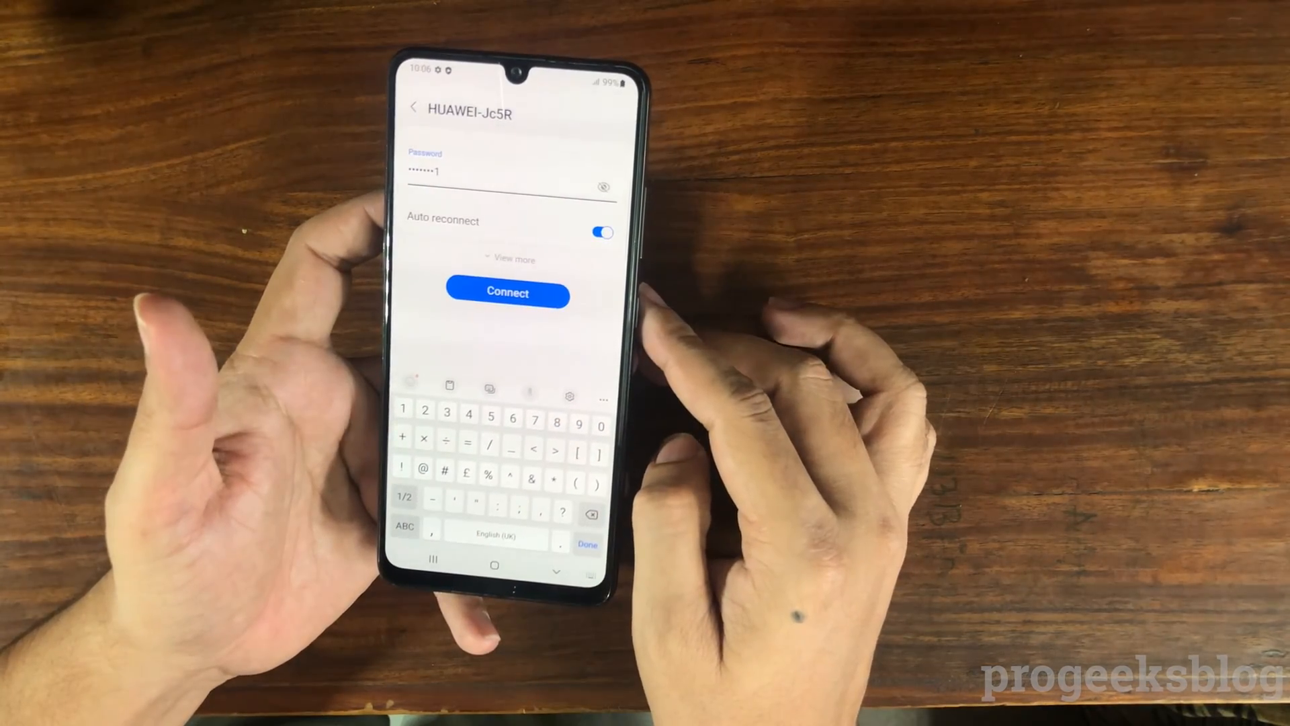
left_click(508, 304)
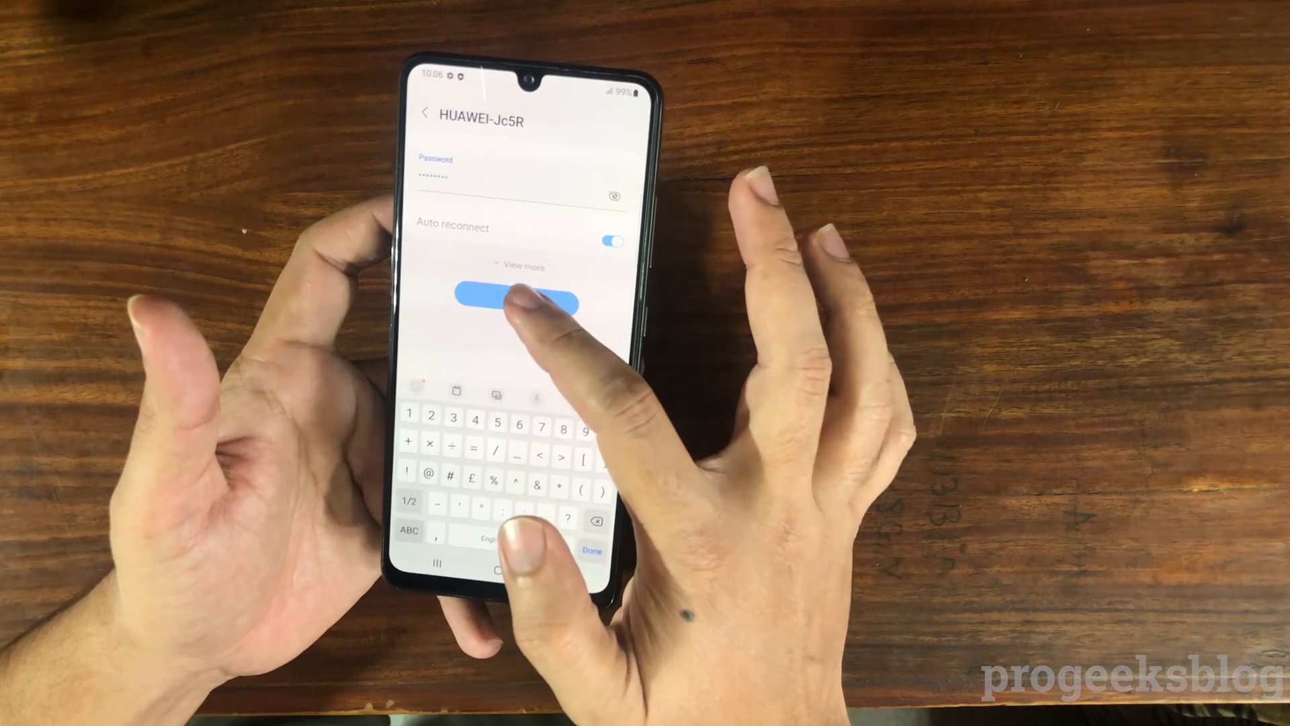
left_click(514, 302)
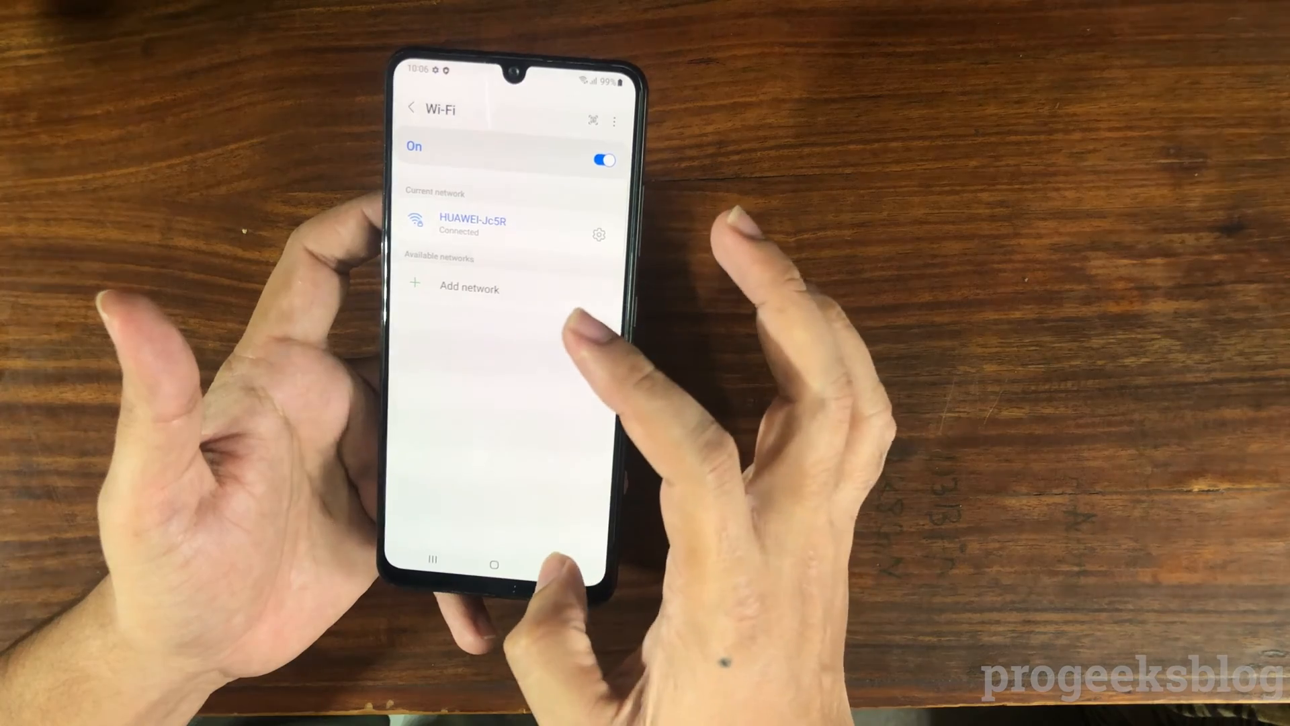
Go back to the main Settings list and reopen Developer options, with OEM unlocking still greyed out.
left_click(494, 561)
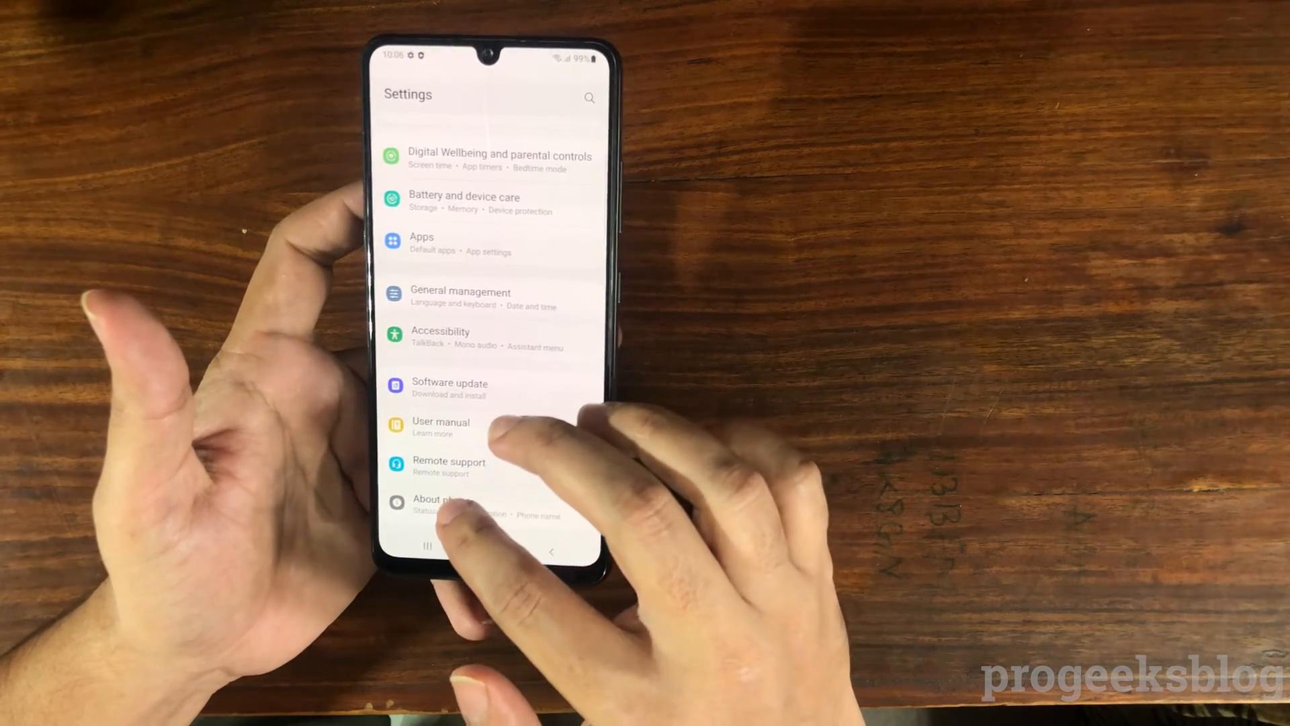
left_click(448, 506)
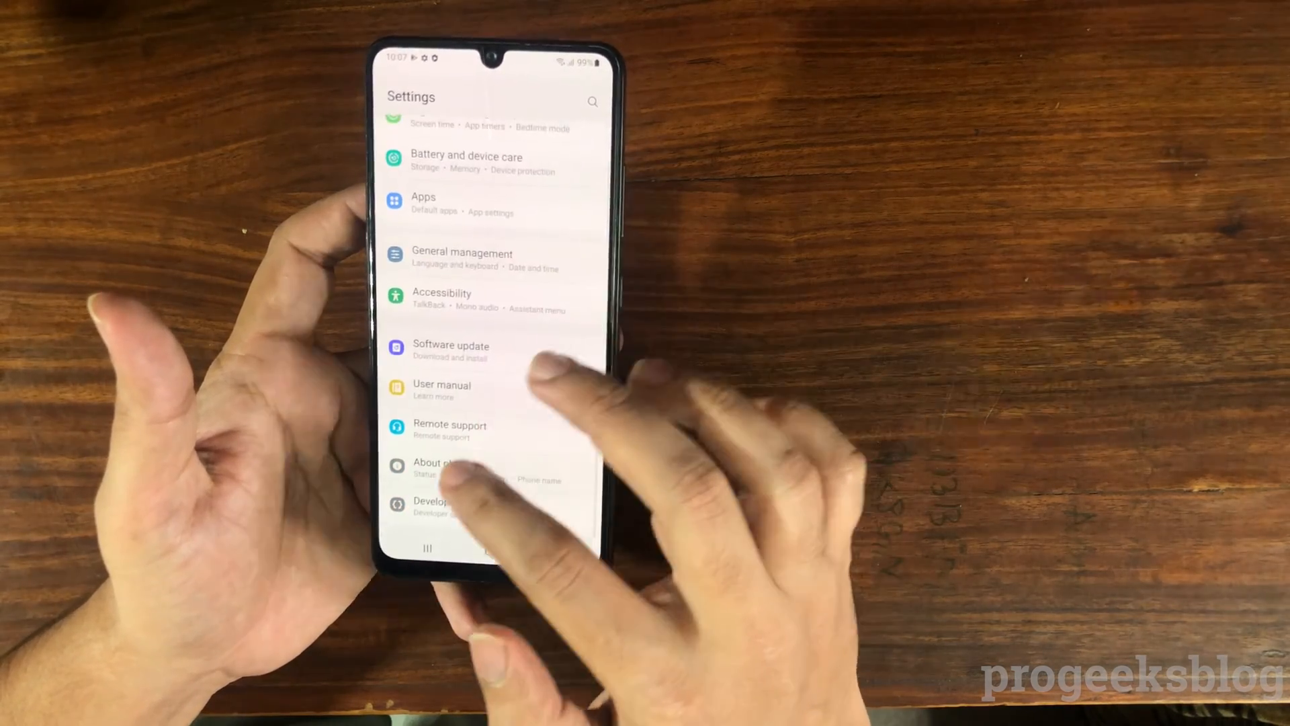
left_click(434, 505)
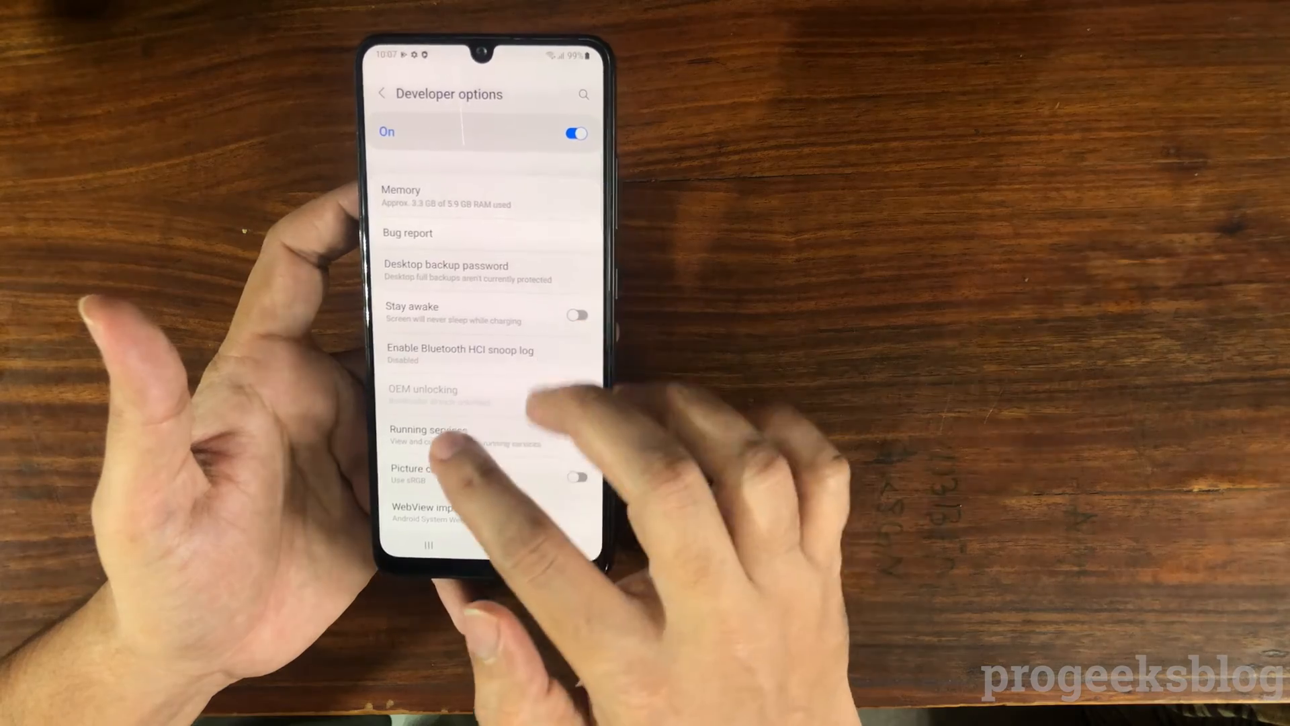
Leave Developer options and return to the Galaxy A32 home screen.
left_click(560, 390)
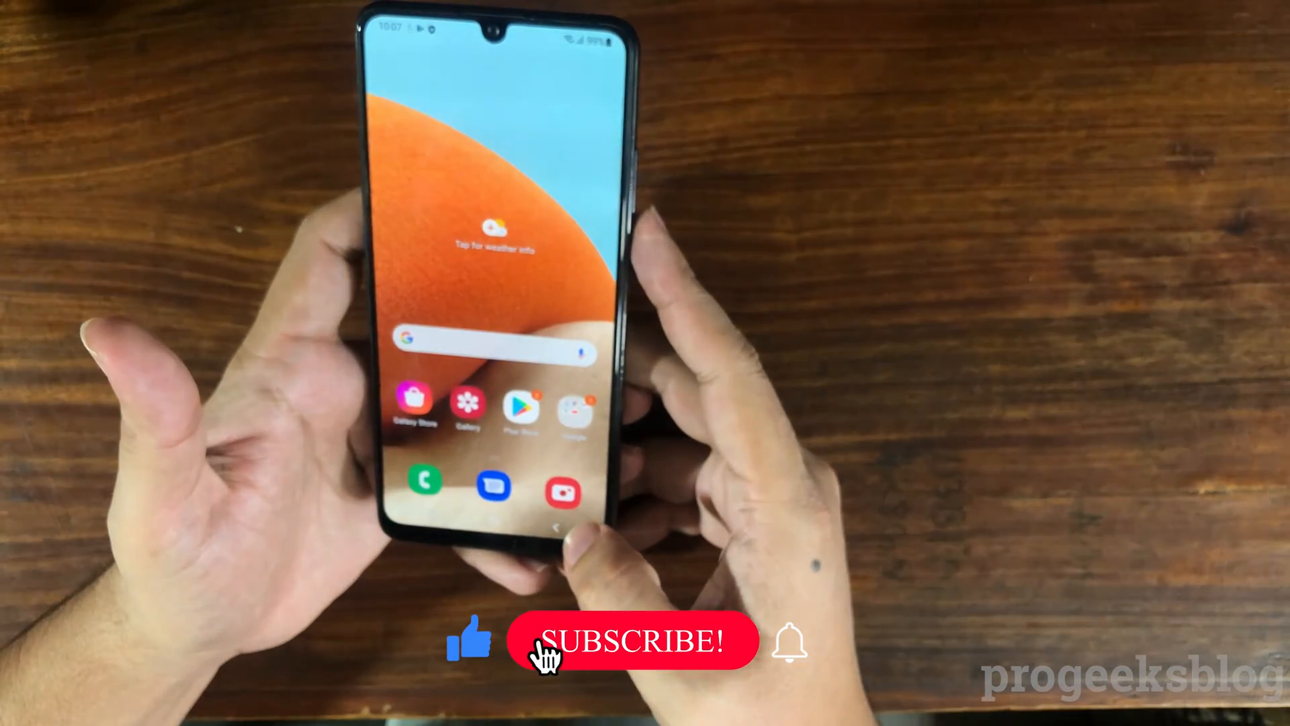
left_click(634, 640)
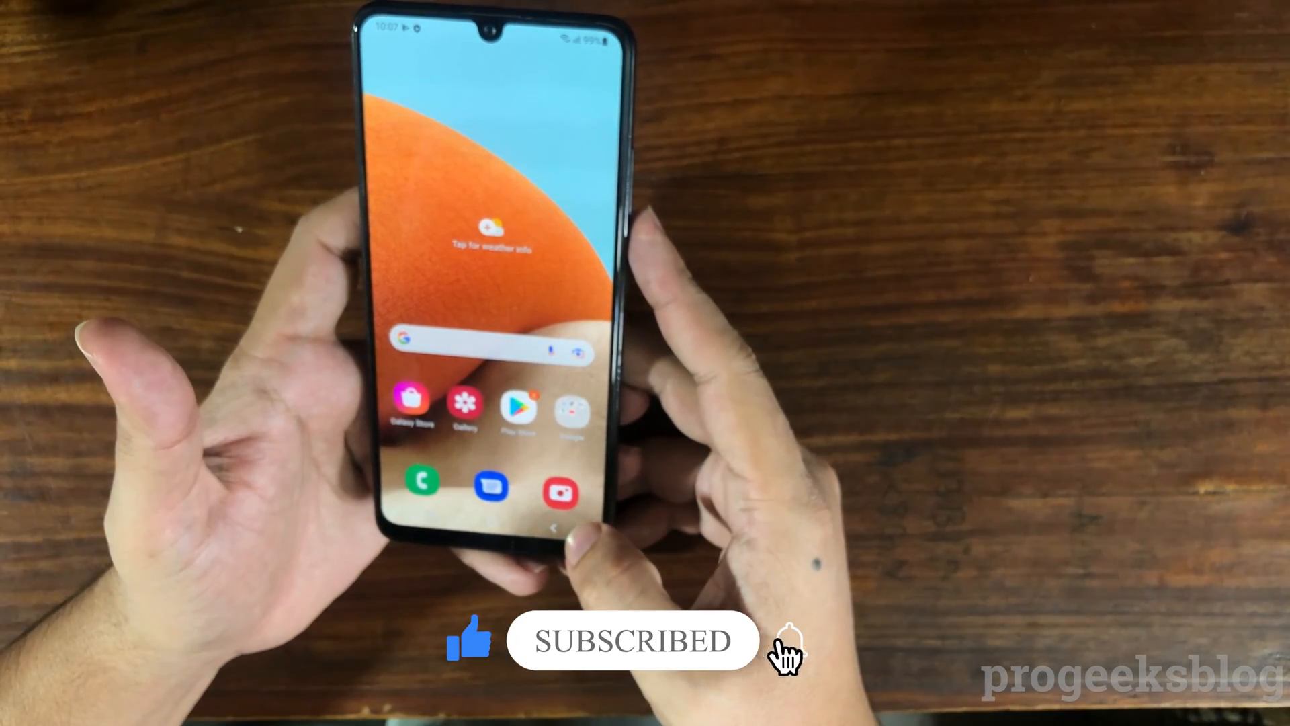